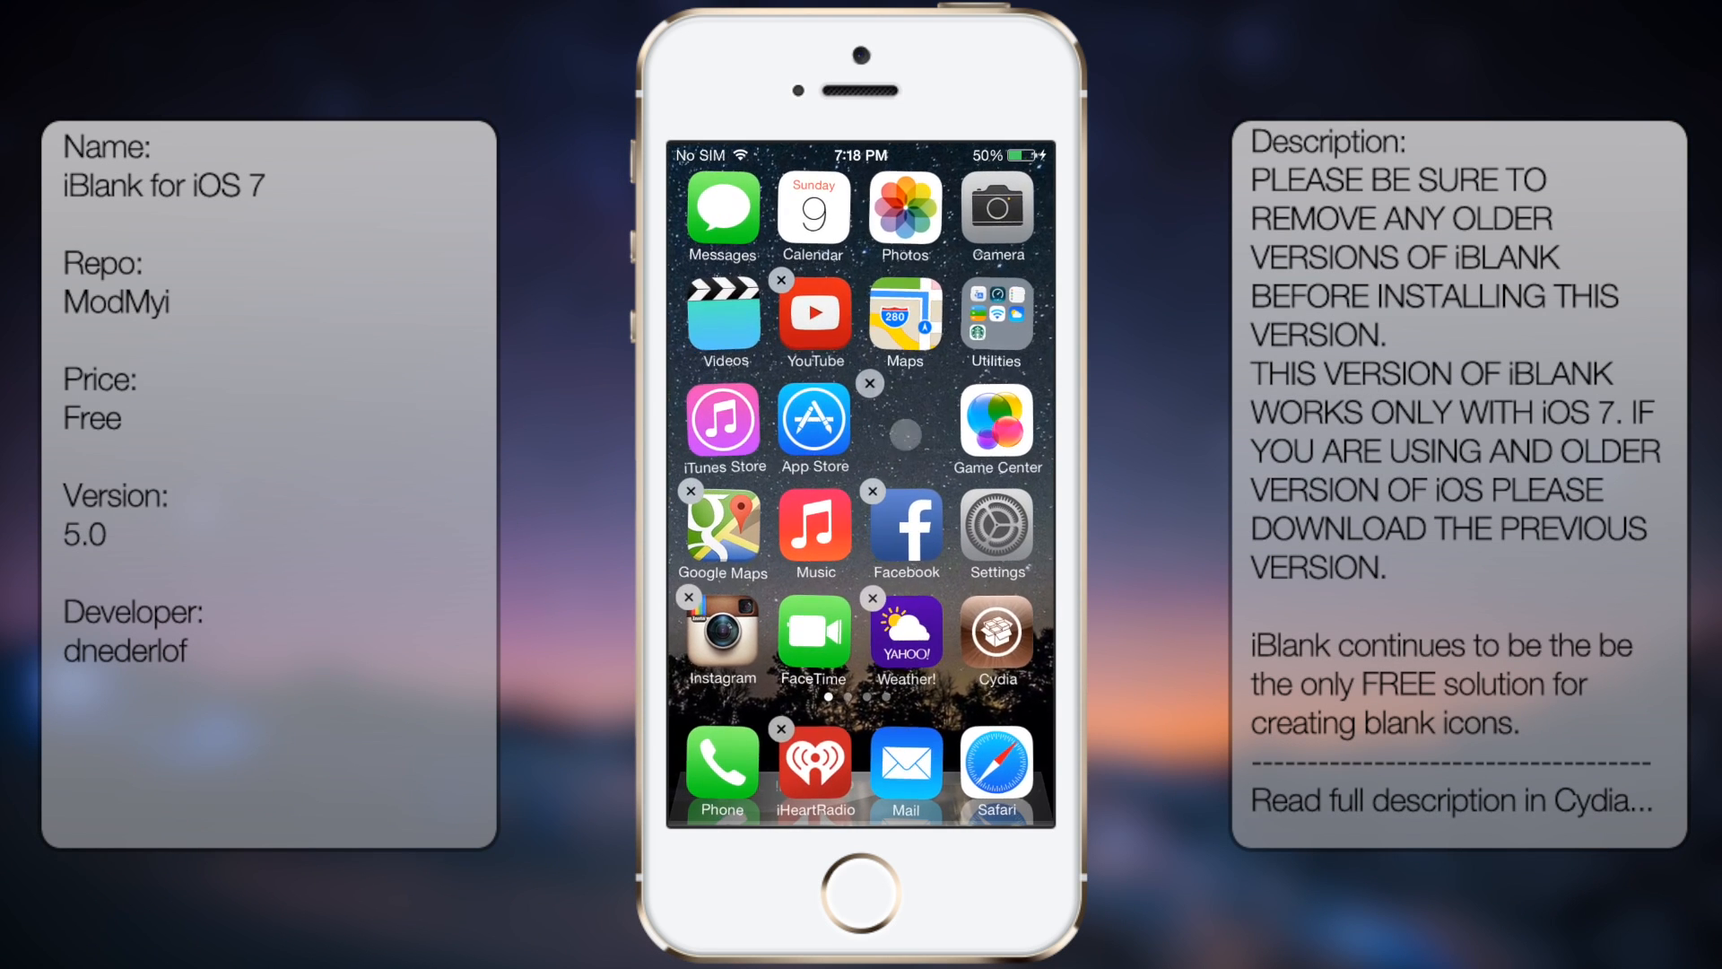
Launch Cydia from the iPhone home screen
{"action": "left_click", "coordinate": [846, 889]}
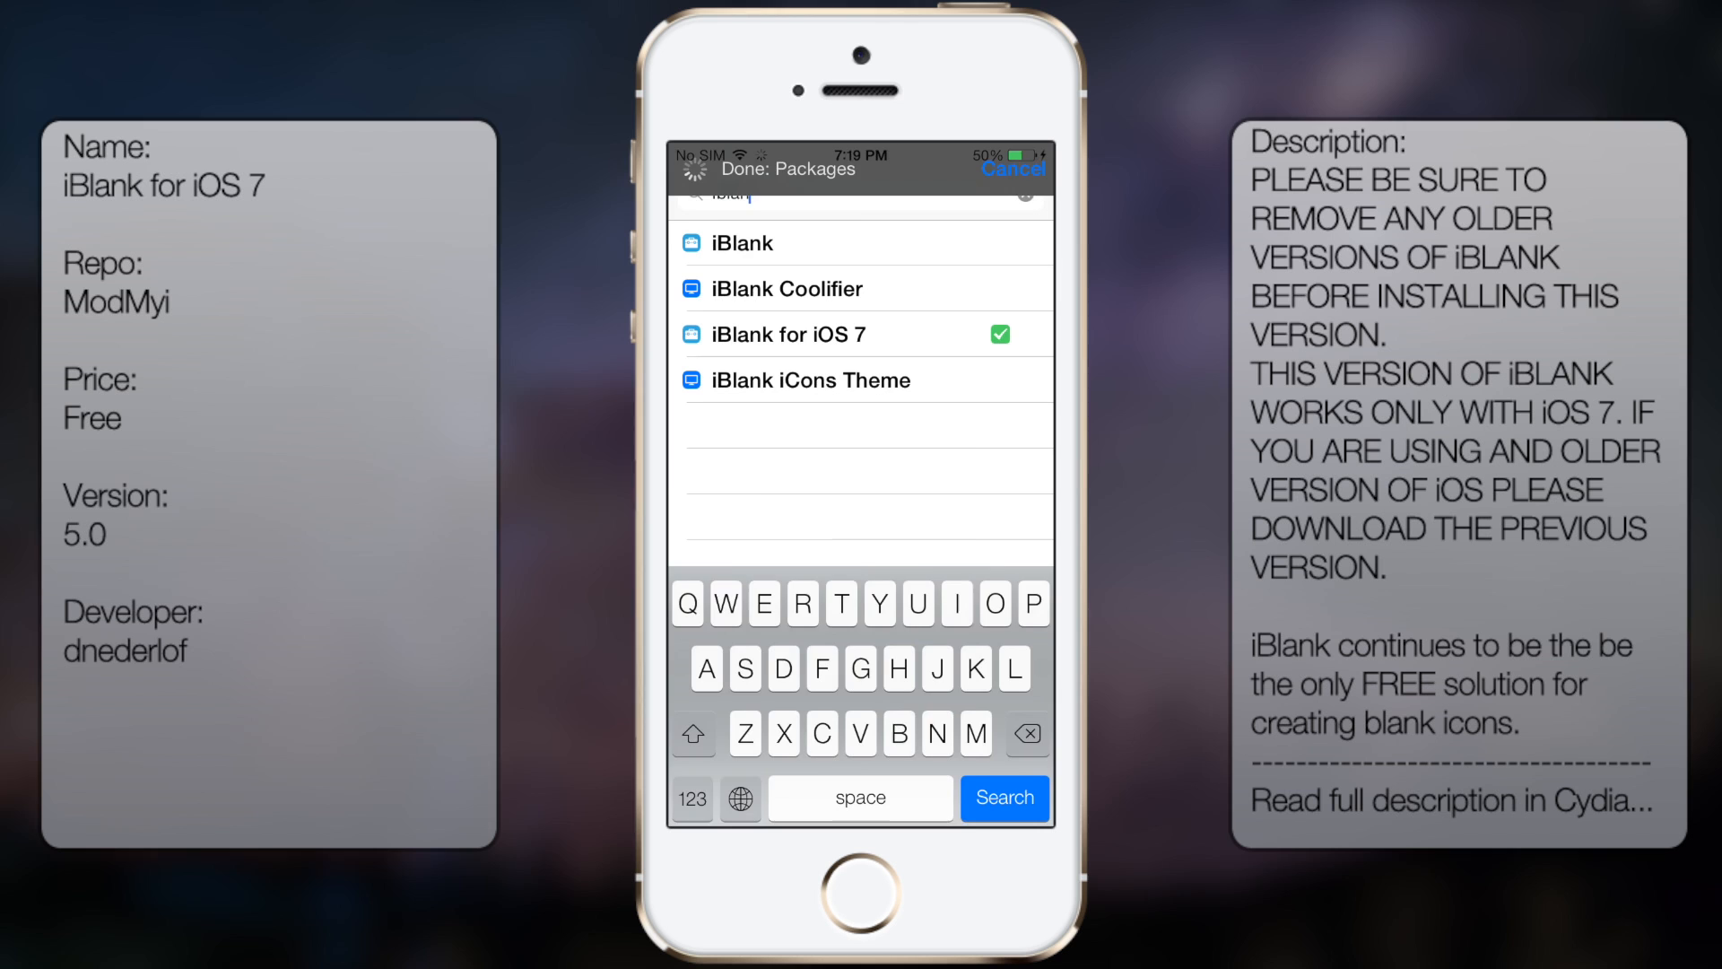
Open the installed 'iBlank for iOS 7' package and scroll through its Details page
{"action": "left_click", "coordinate": [1004, 797]}
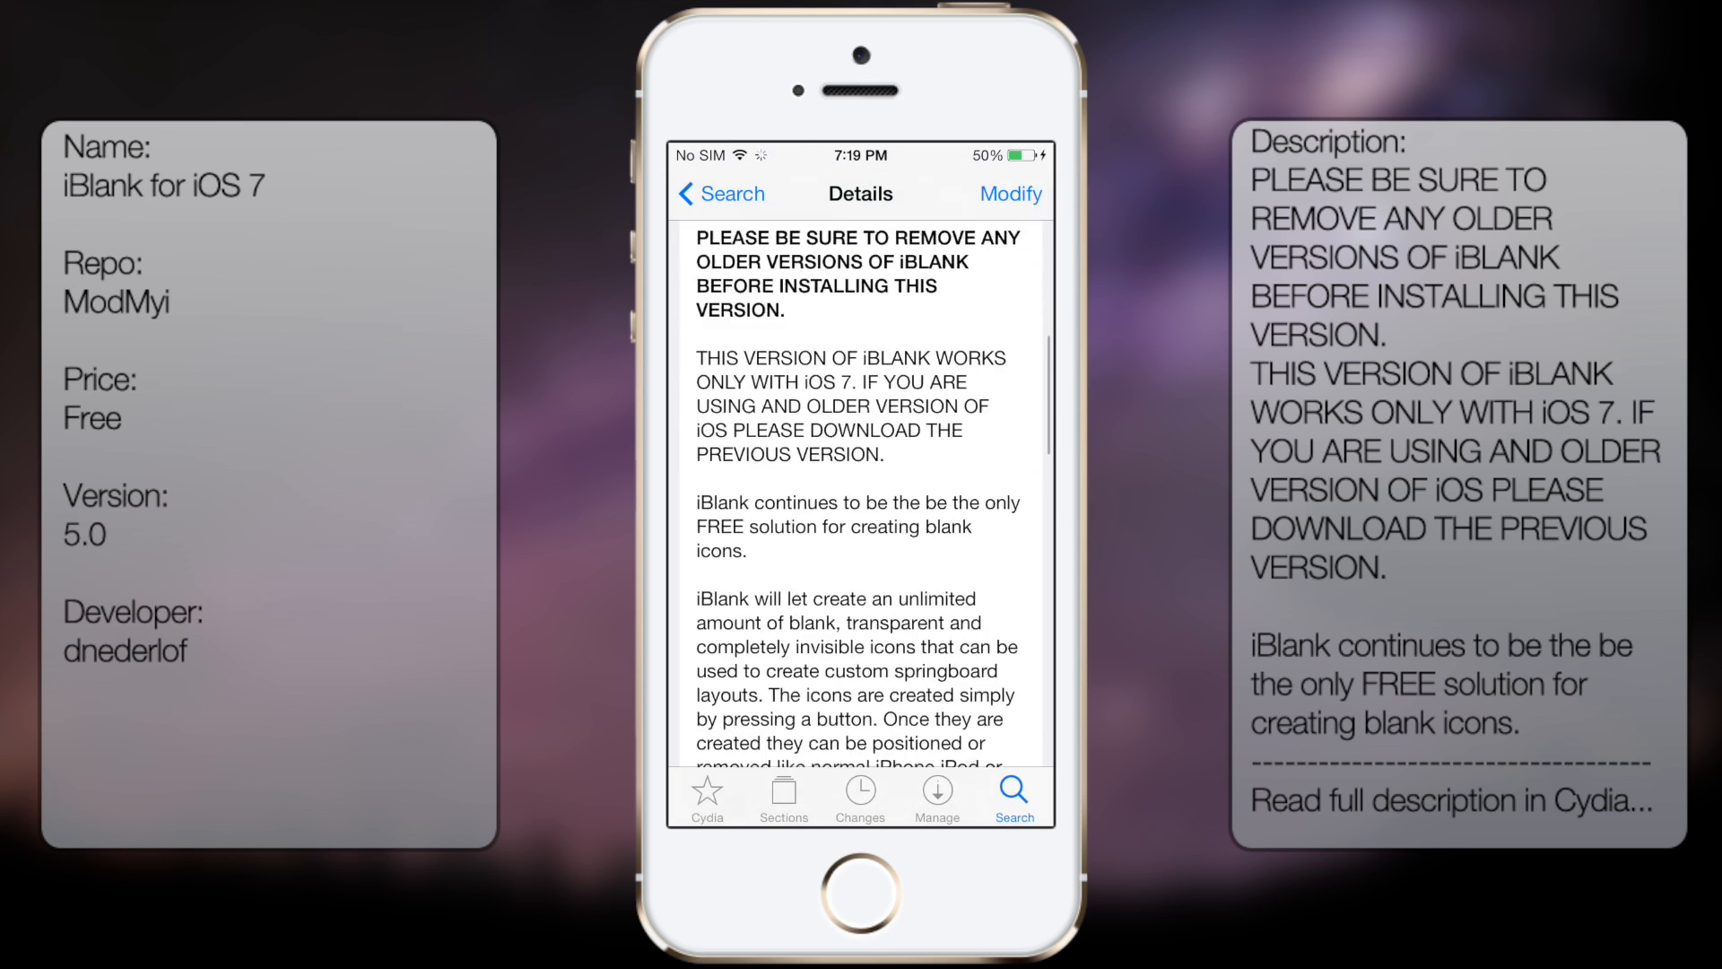
{"action": "scroll", "scroll_direction": "down", "scroll_amount": 3}
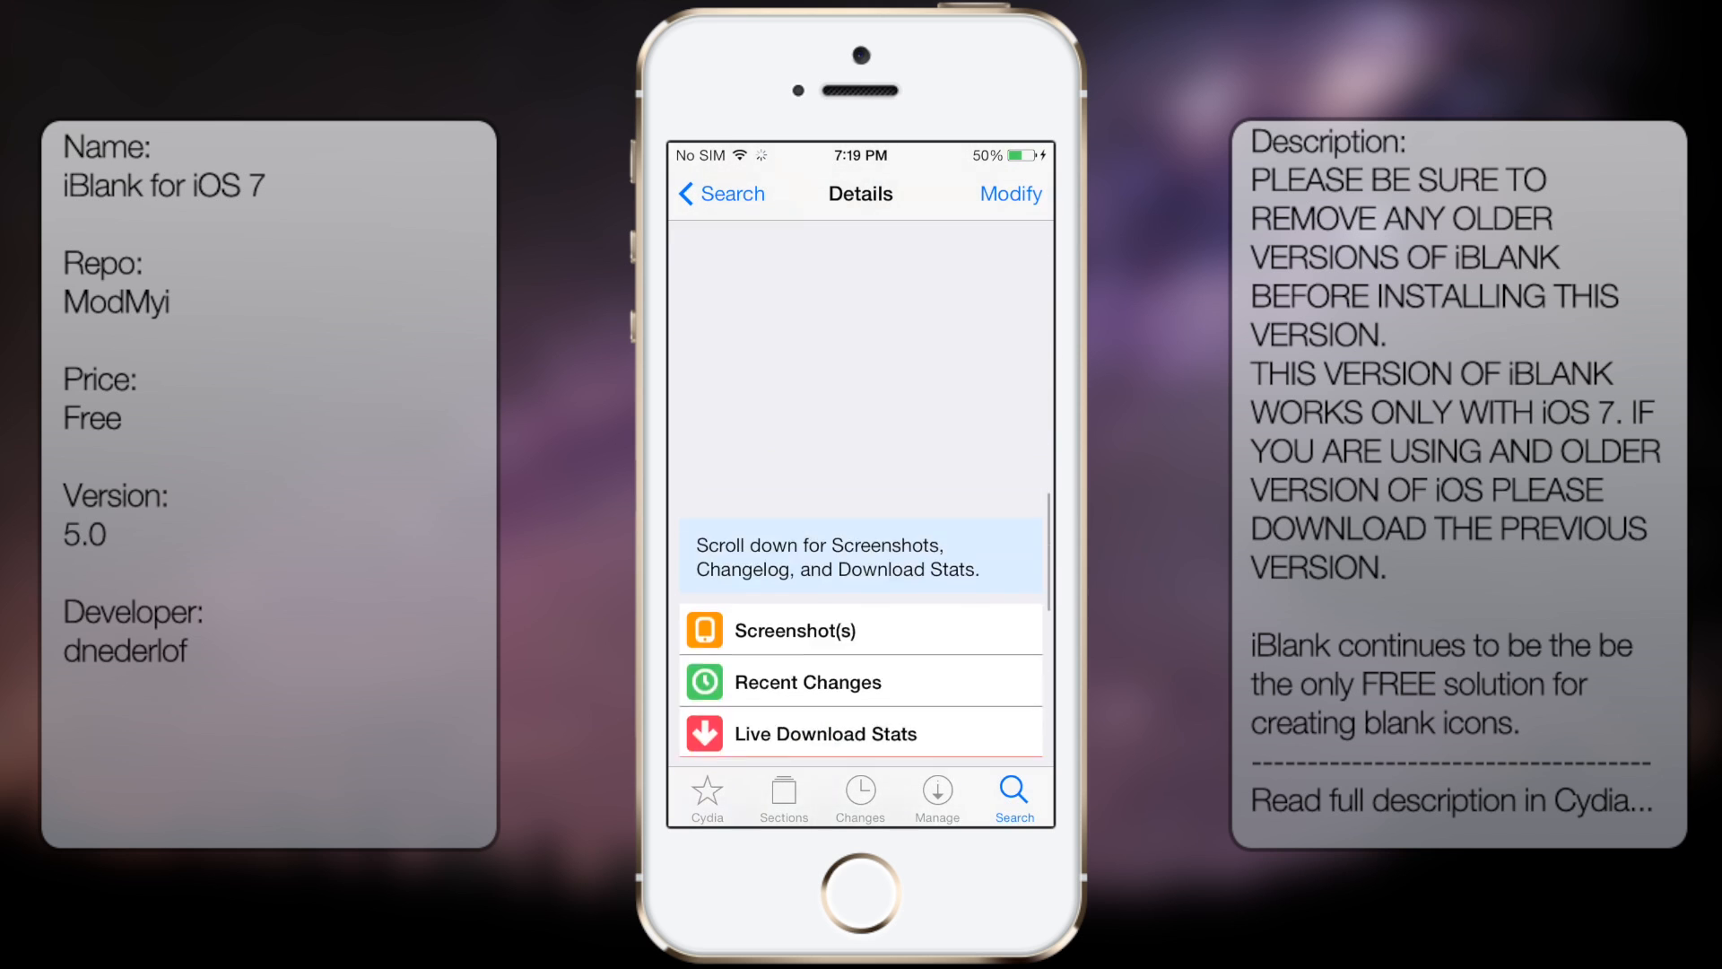
{"action": "scroll", "scroll_direction": "down", "scroll_amount": 3}
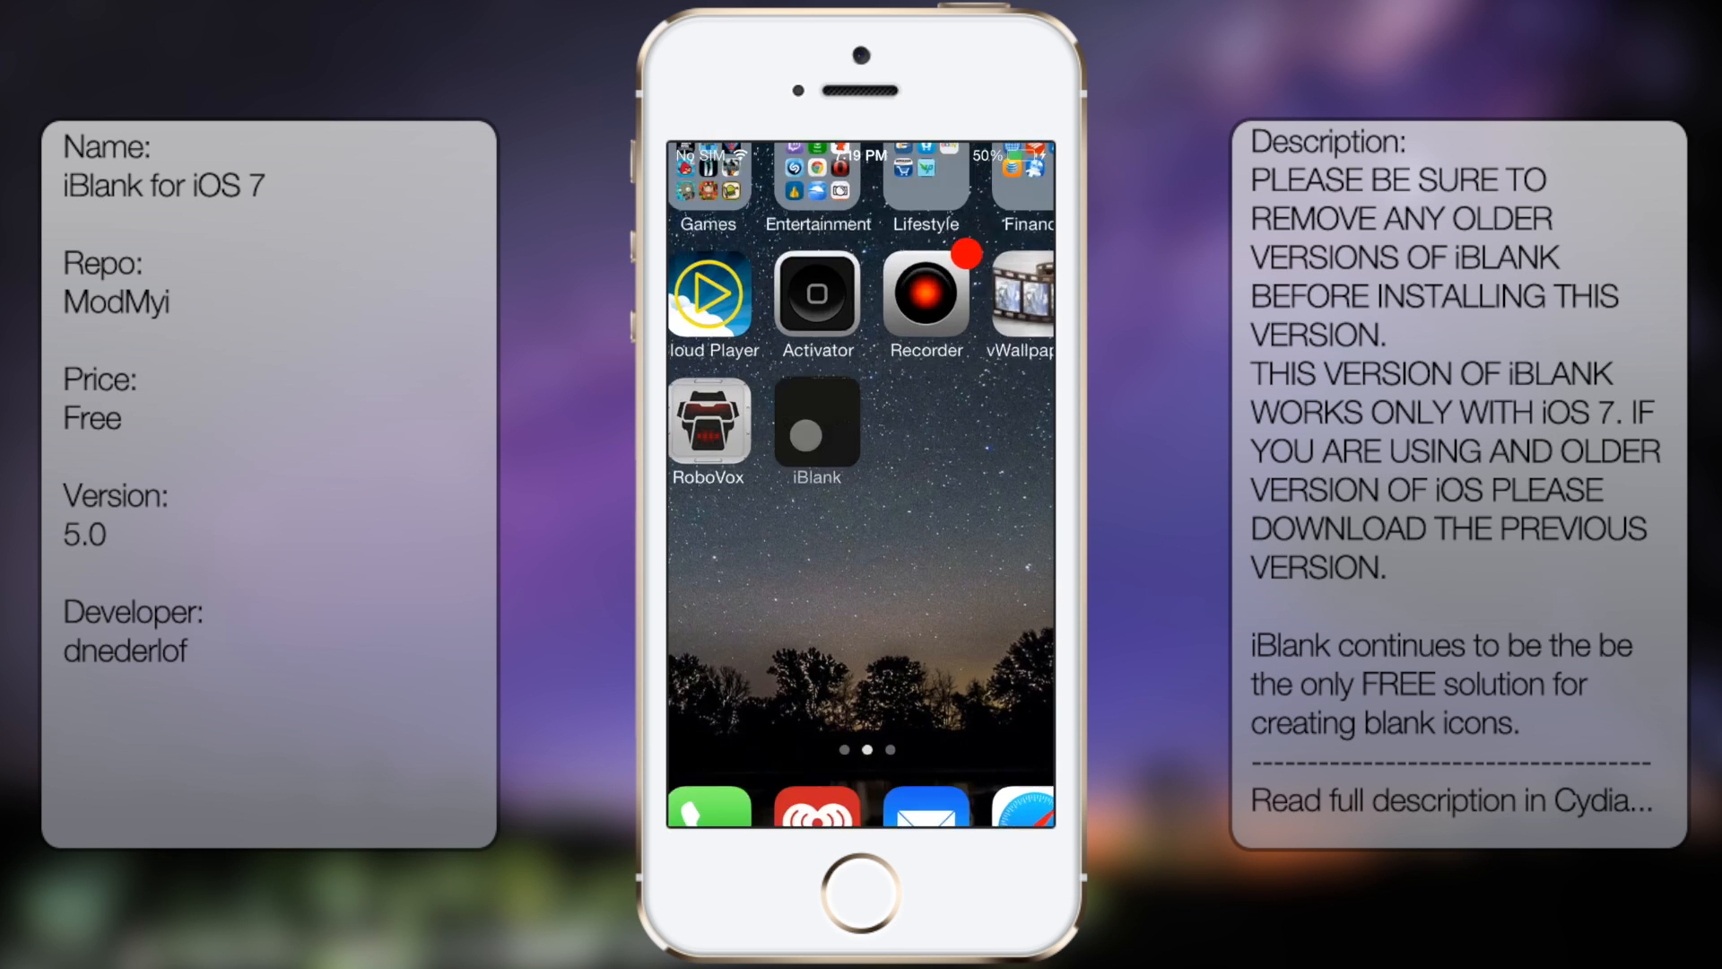
Launch iBlank and bring up the Delete Icons confirmation for its blank icons
{"action": "left_click", "coordinate": [816, 423]}
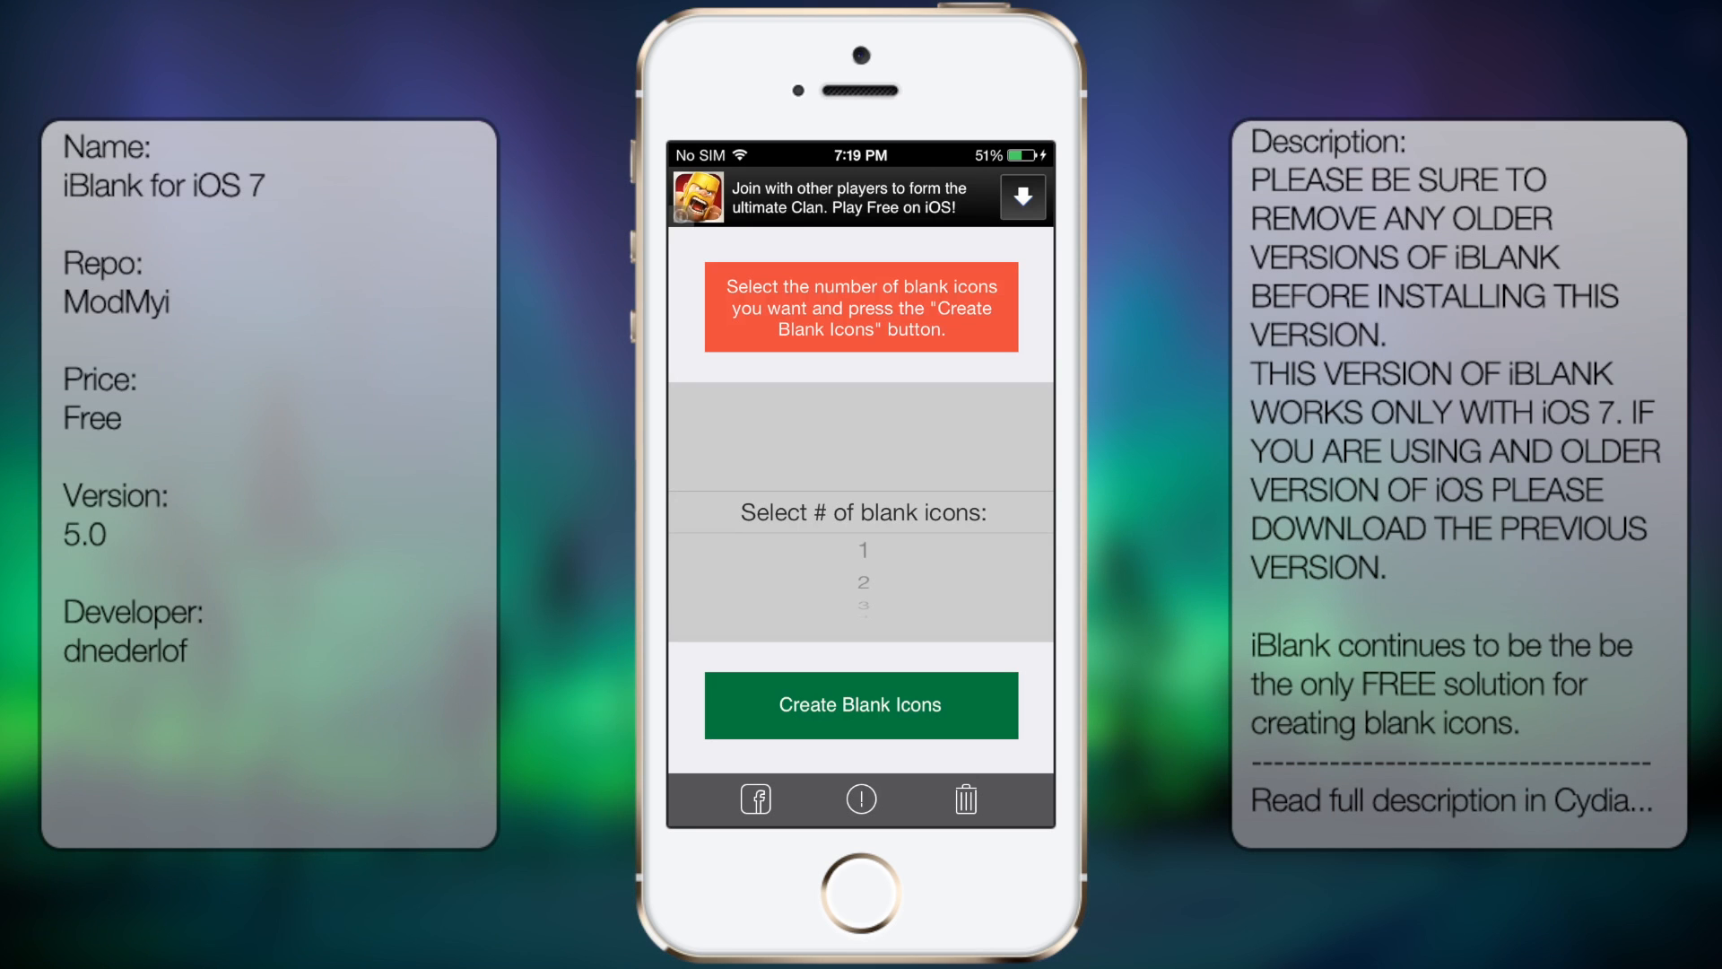
{"action": "left_click", "coordinate": [966, 800]}
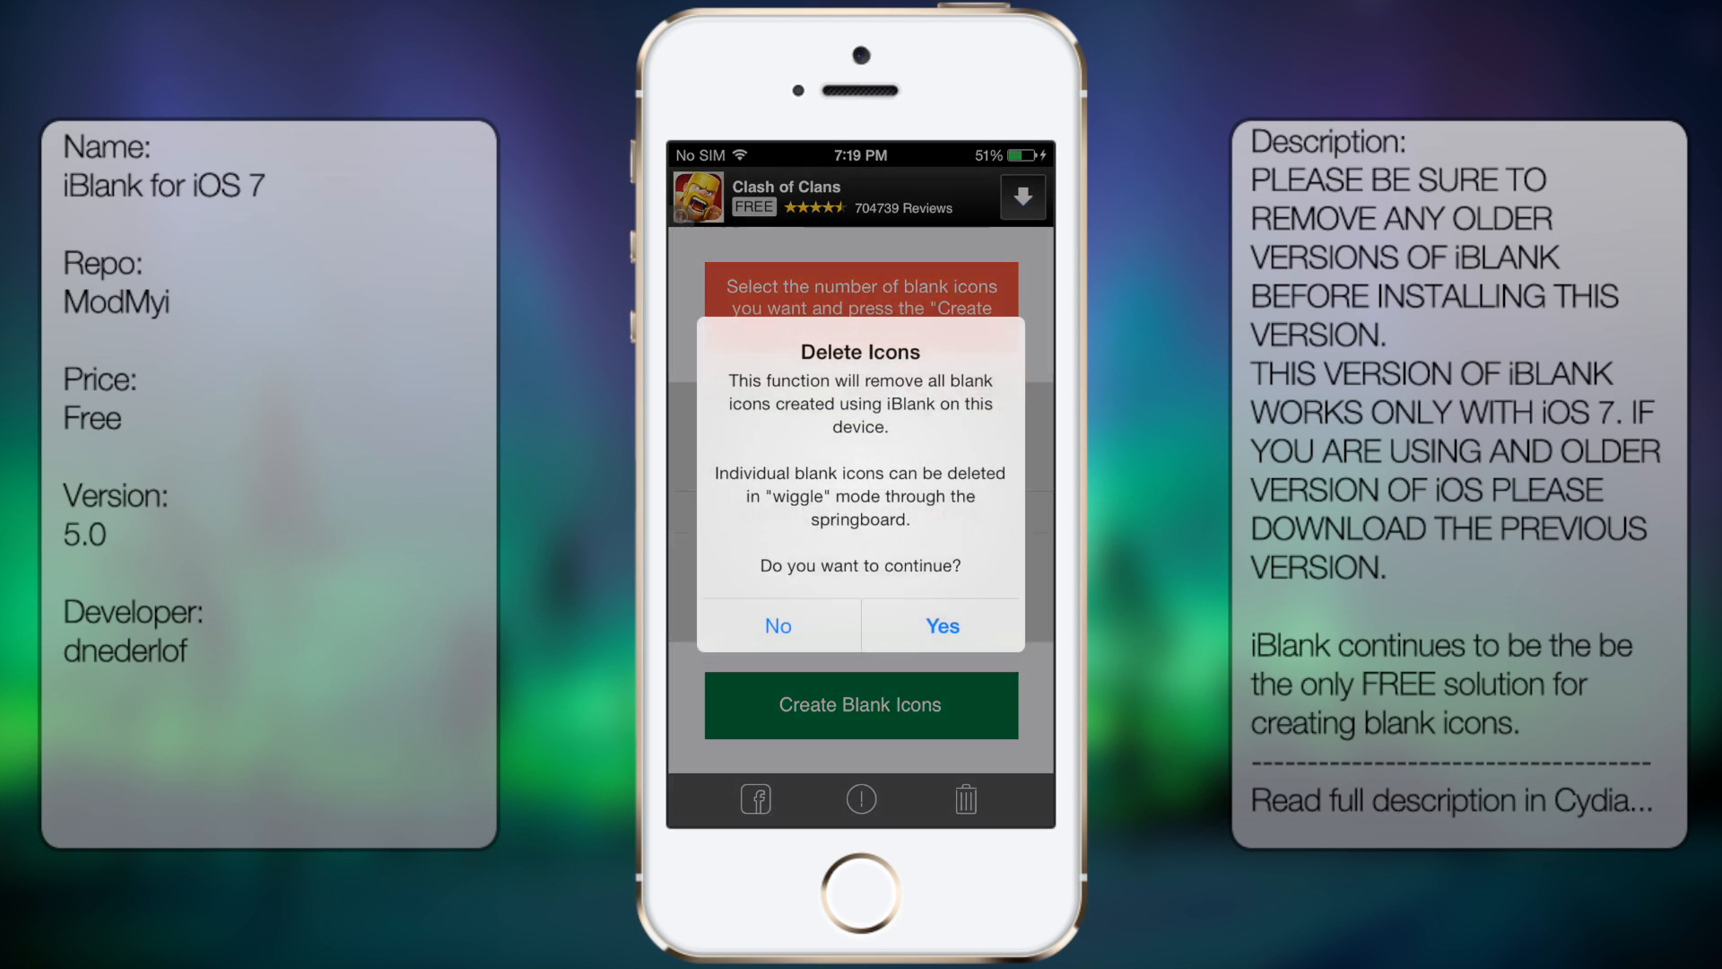